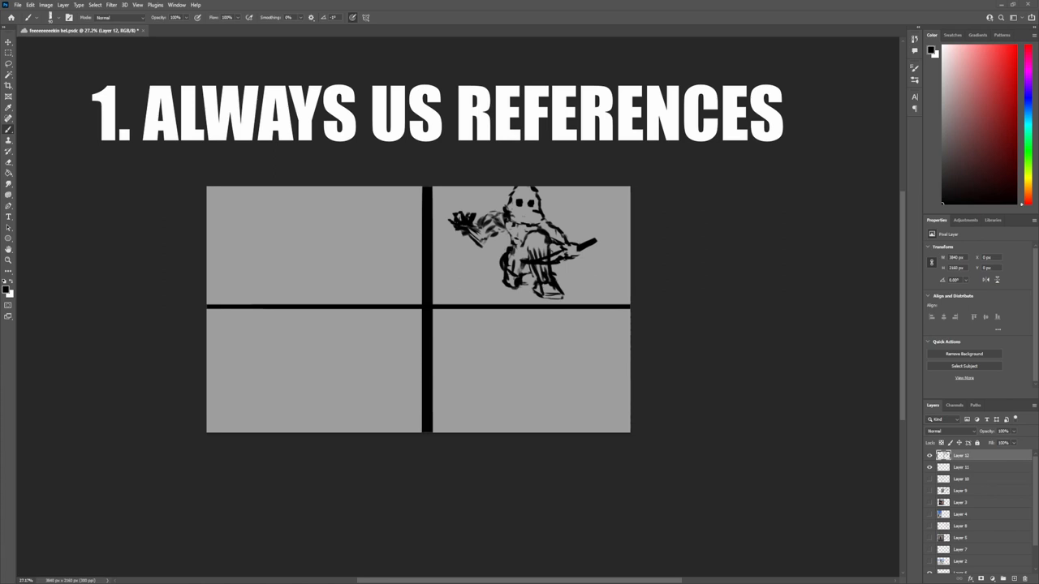
Step: Pan the canvas to the rough sketch of the ghost holding a watering can
{"action": "left_click_drag", "start_coordinate": [305, 203], "coordinate": [312, 236]}
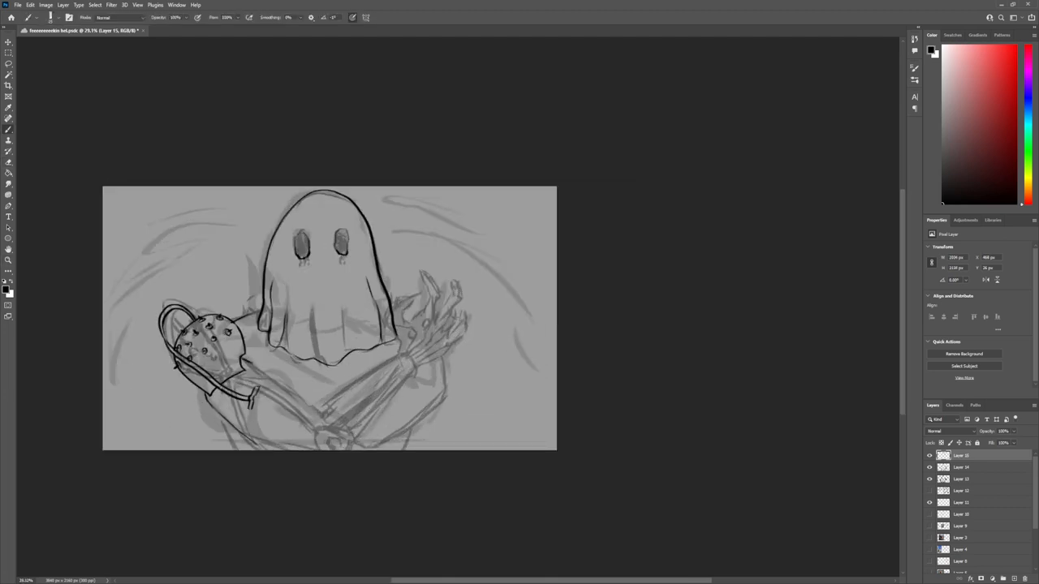
{"action": "left_click_drag", "start_coordinate": [235, 398], "coordinate": [341, 435]}
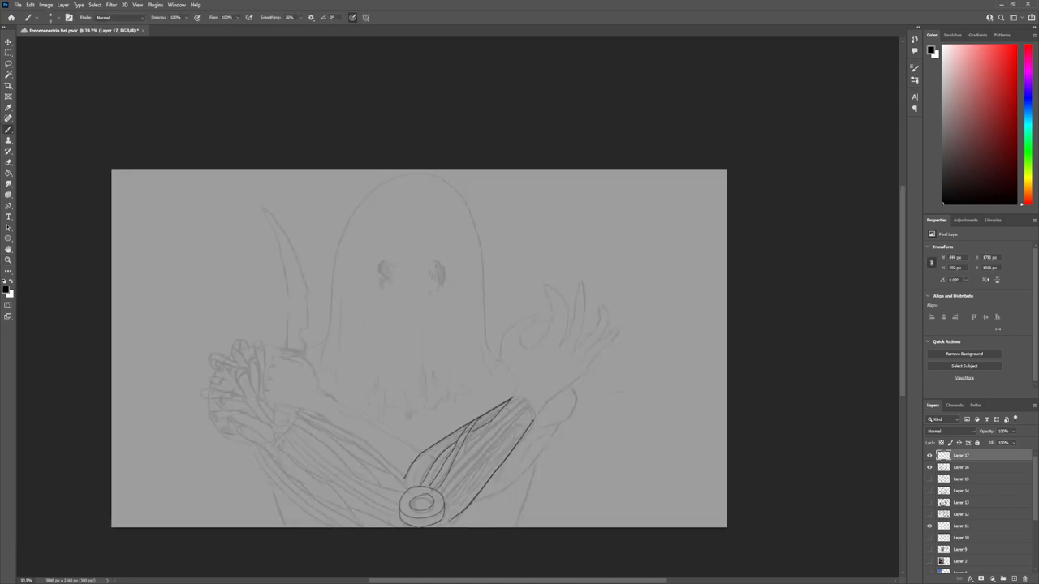
Step: Navigate the canvas to the faint pencil sketch of the ghost with outstretched hands
{"action": "left_click", "coordinate": [8, 31]}
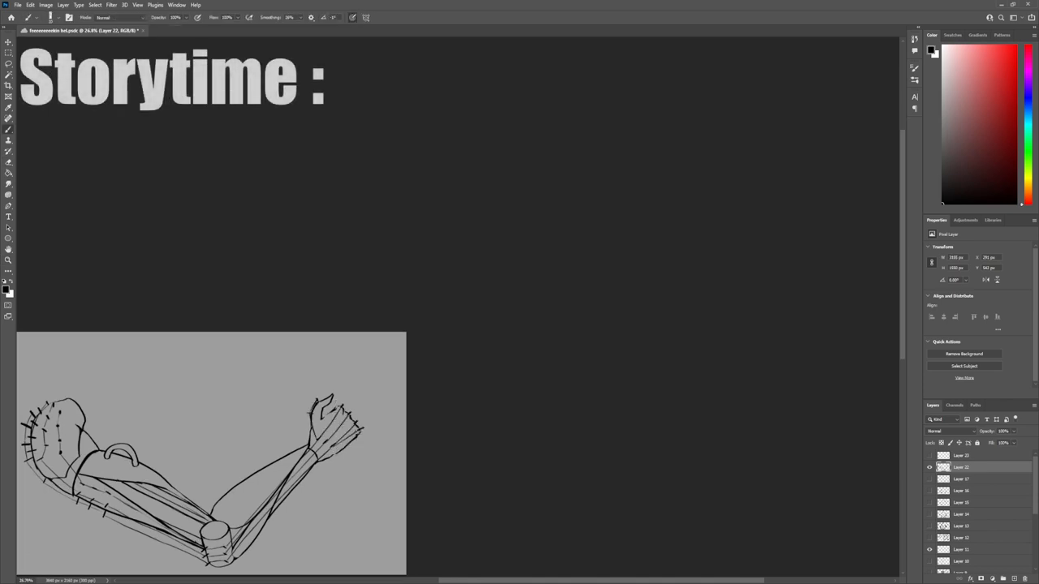
Step: Bring the 'Storytime :' heading and the inked bandaged-arm drawing into view
{"action": "key", "text": "ctrl+t"}
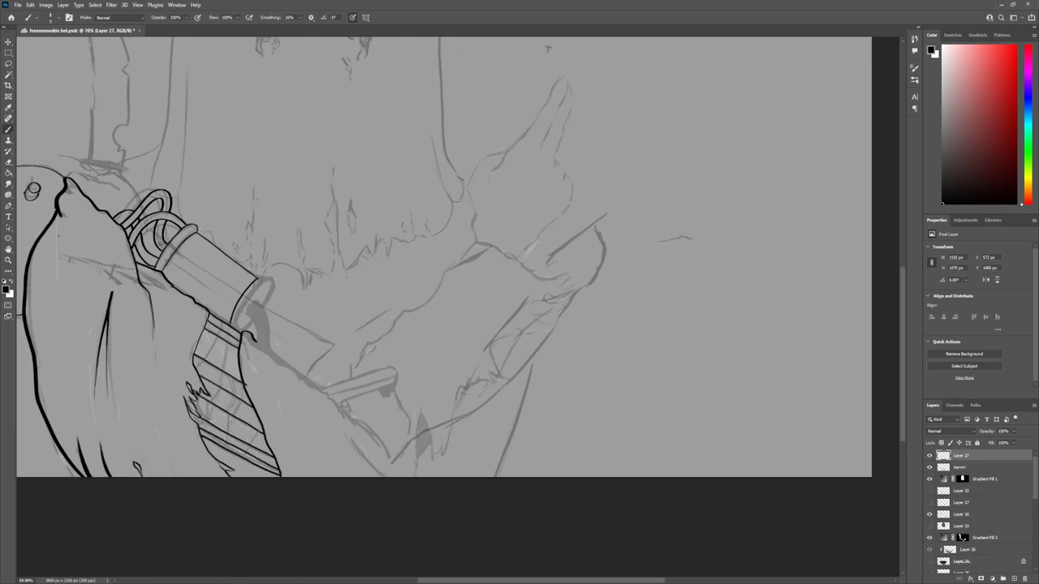
Step: Ink bold black outlines along the sketched forearm and over the clawed hand
{"action": "left_click_drag", "start_coordinate": [240, 324], "coordinate": [260, 279]}
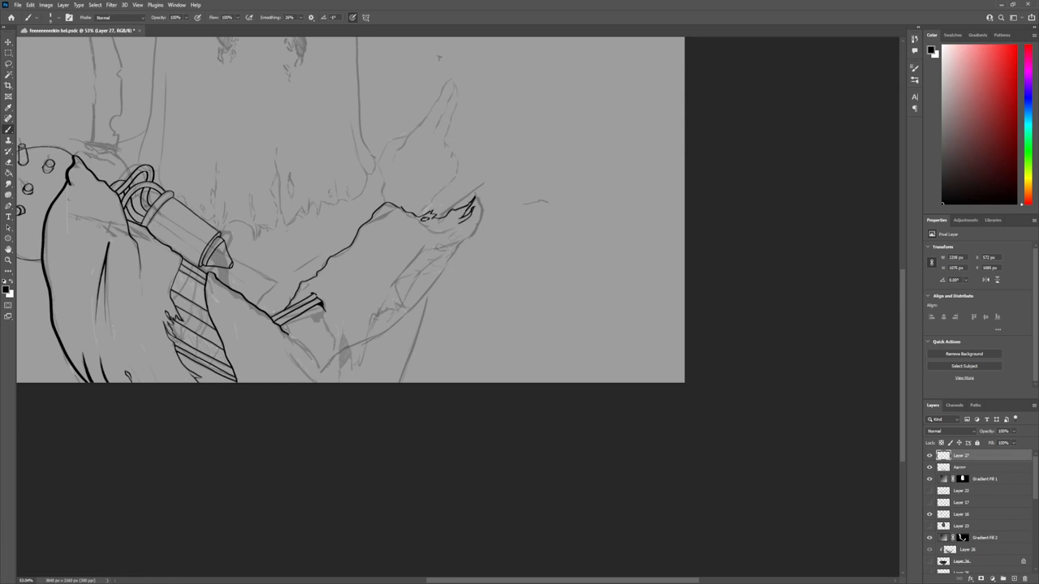
{"action": "left_click_drag", "start_coordinate": [468, 224], "coordinate": [387, 333]}
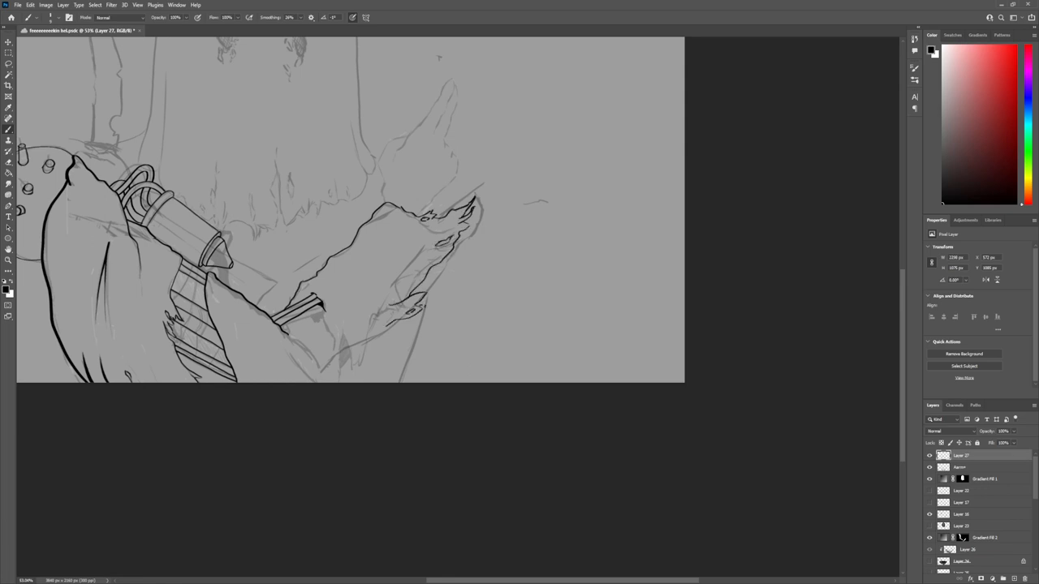